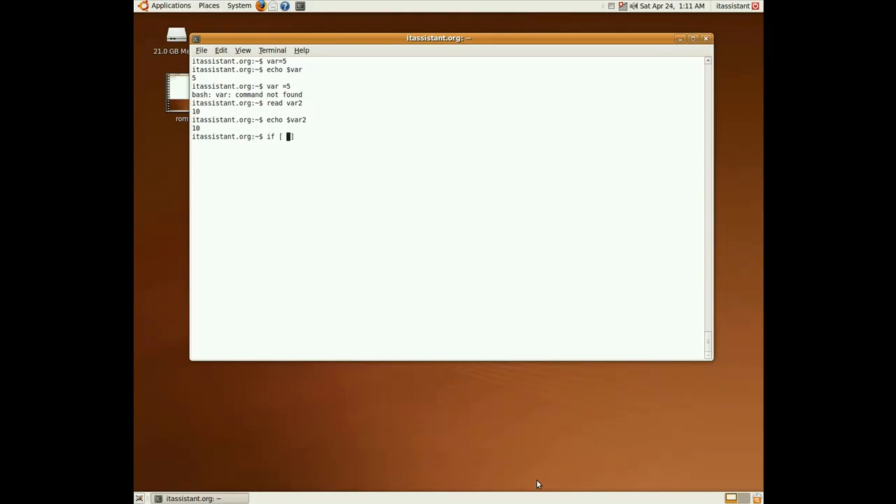
- Type the one-line if test on $var=5 that echoes true or false
type("$var=5 ]")
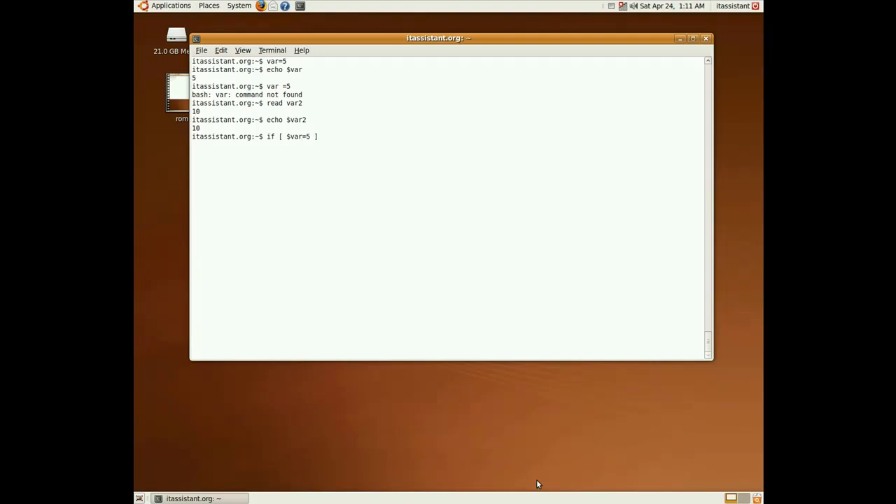
type("; then")
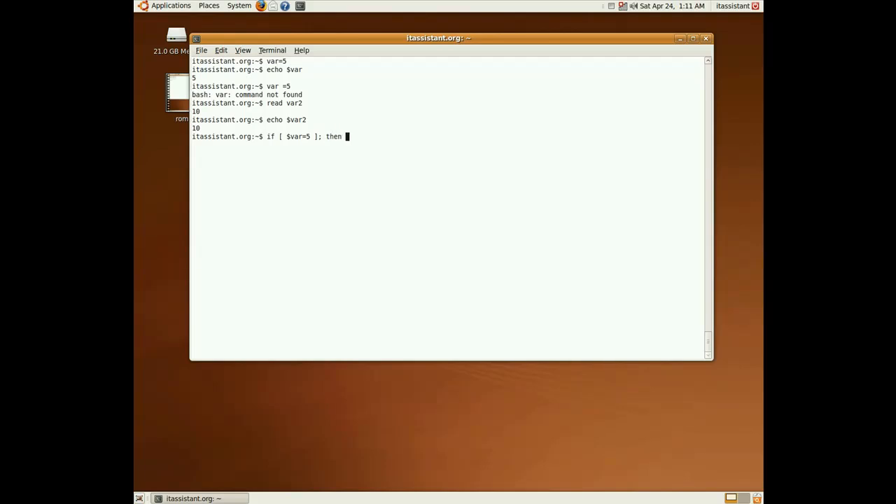
type("echo true; else echo false; fi")
type("for i in ")
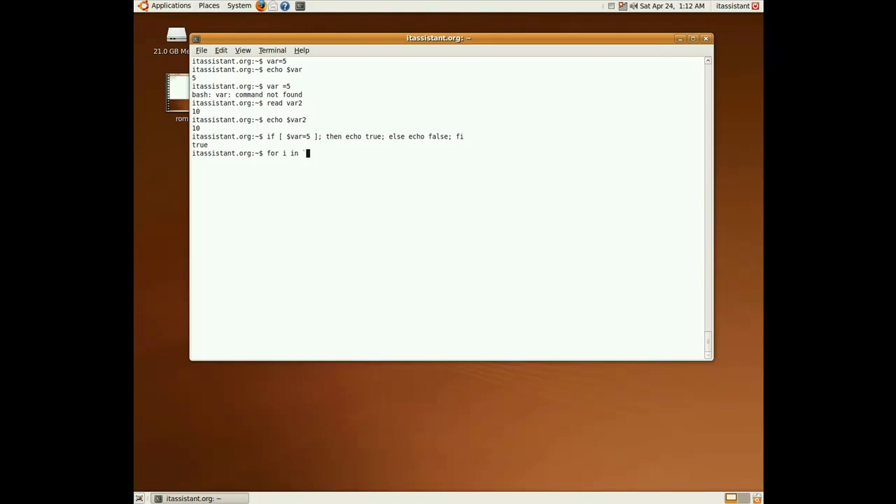
- Start a for loop over `seq 1 5` at the terminal prompt
type("`seq 1 5`;")
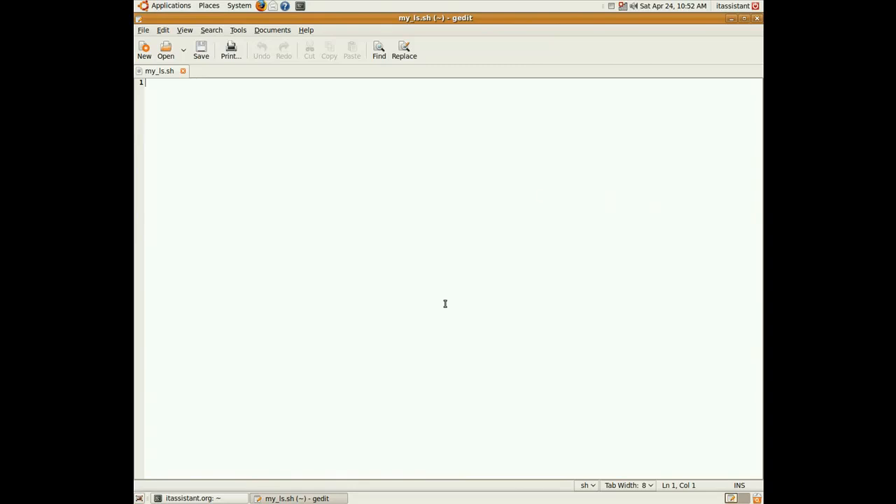
type("#!/bin/bash")
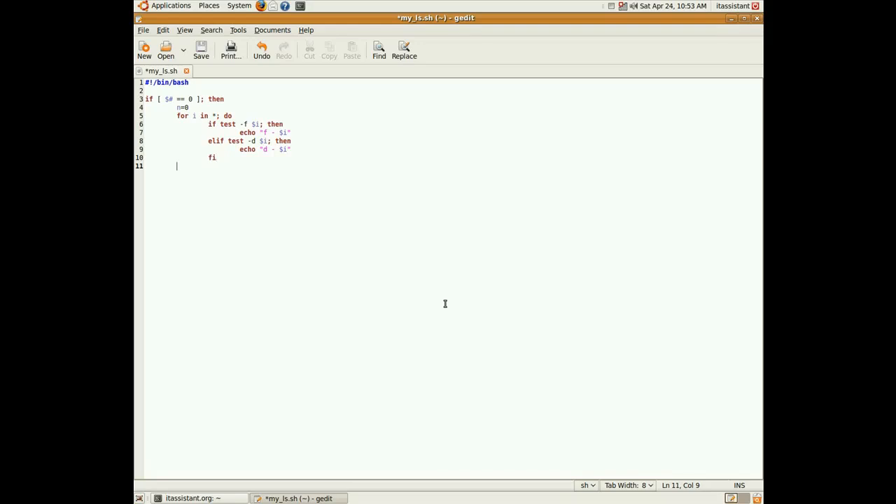
- Add the ((n++)) counter to the loop and open the elif [ $# == 1 ] branch
type("((n++))")
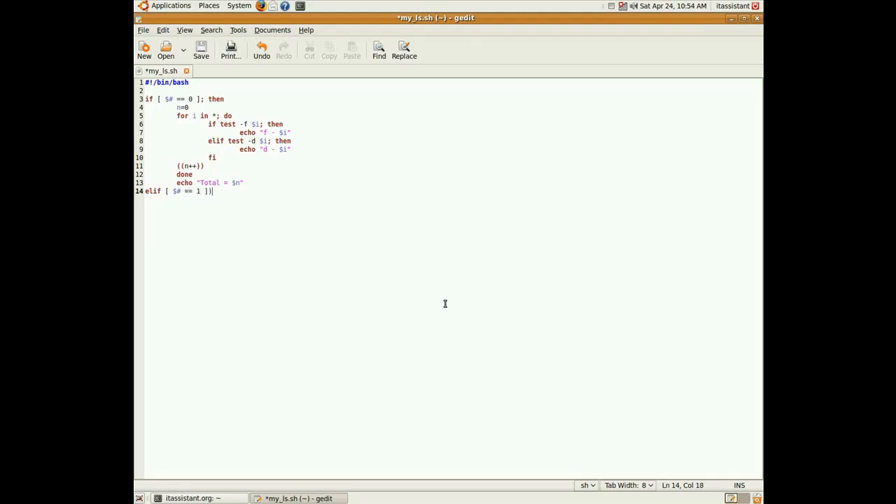
type("; then")
type("cd $")
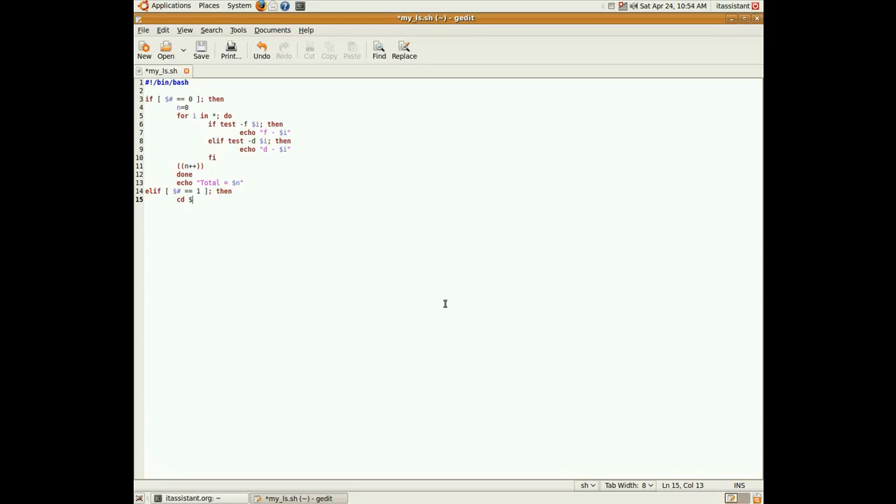
- Add 'cd $1 &> /dev/null' and begin the 'directory does not exist' message
type("1 &> /dev/null")
type("echo \"The directory")
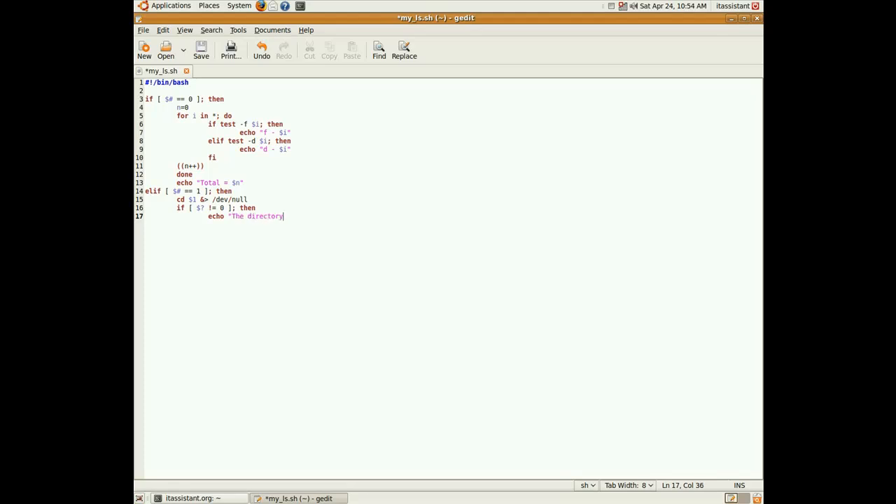
type("does not exist\"")
type("cd - &> /dev/null")
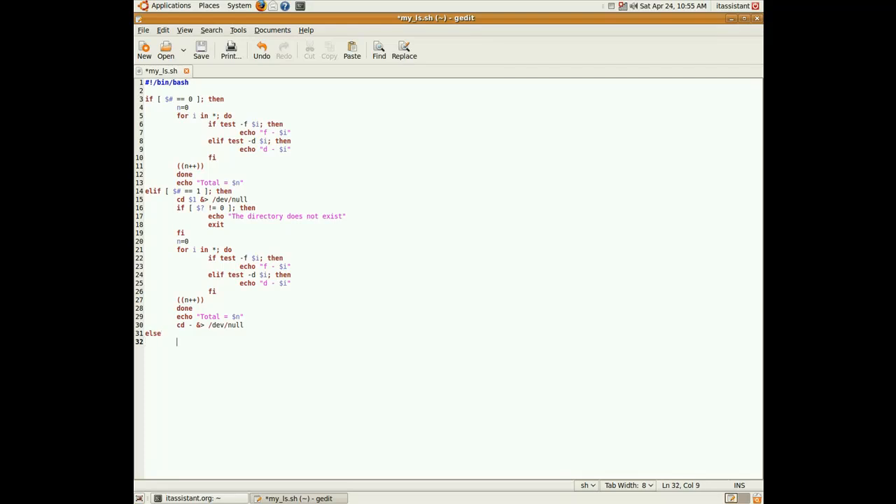
- Add echo "Usage $0 [directory]" under the else branch
type("echo")
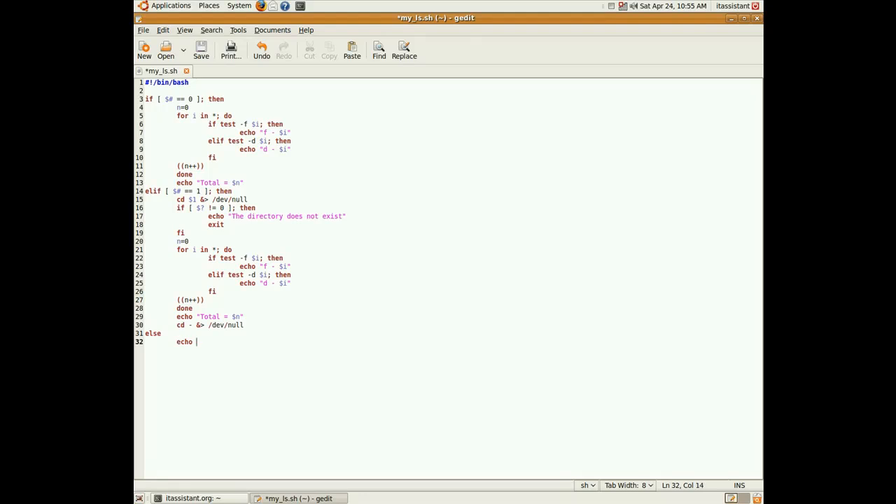
type("\"Usage $0 [directory]\"")
type("./my_ls.sh //")
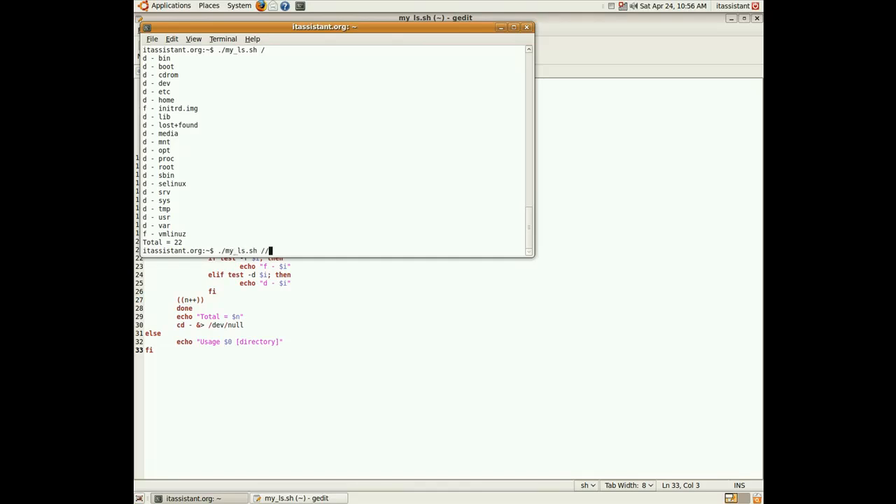
- Run my_ls.sh with two directory arguments, then start typing ./my_ls.sh again
key("Return")
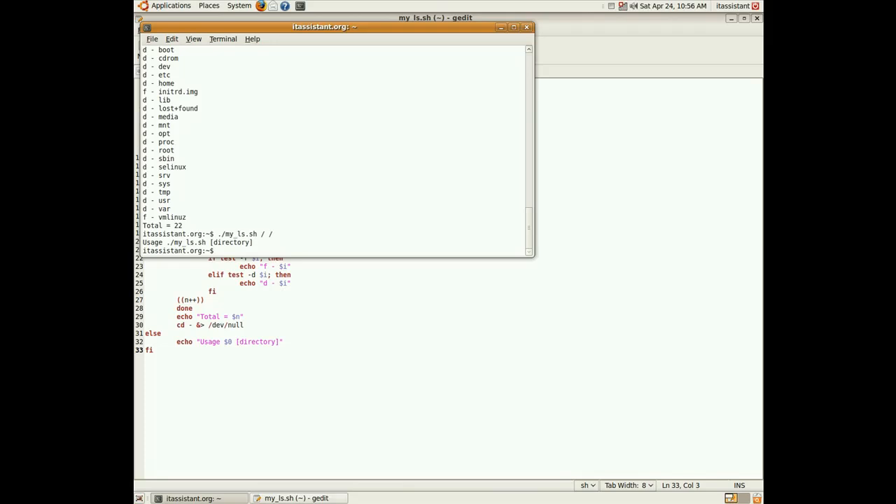
type("./my_ls.sh")
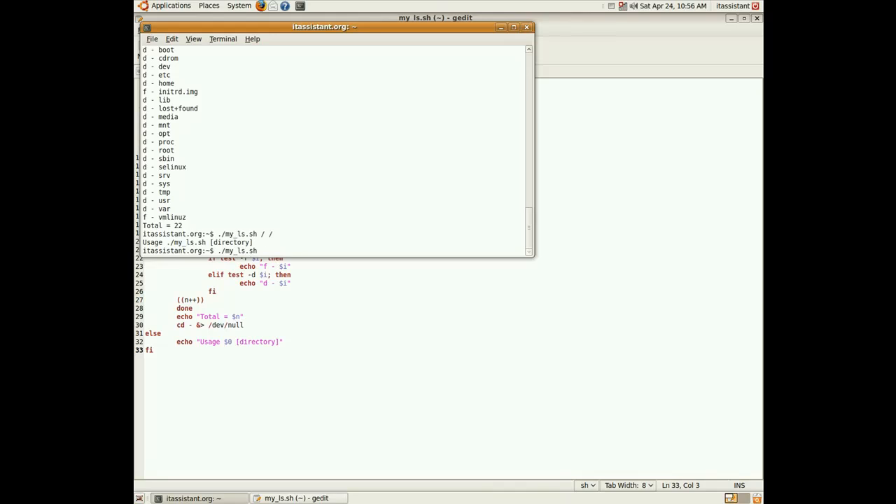